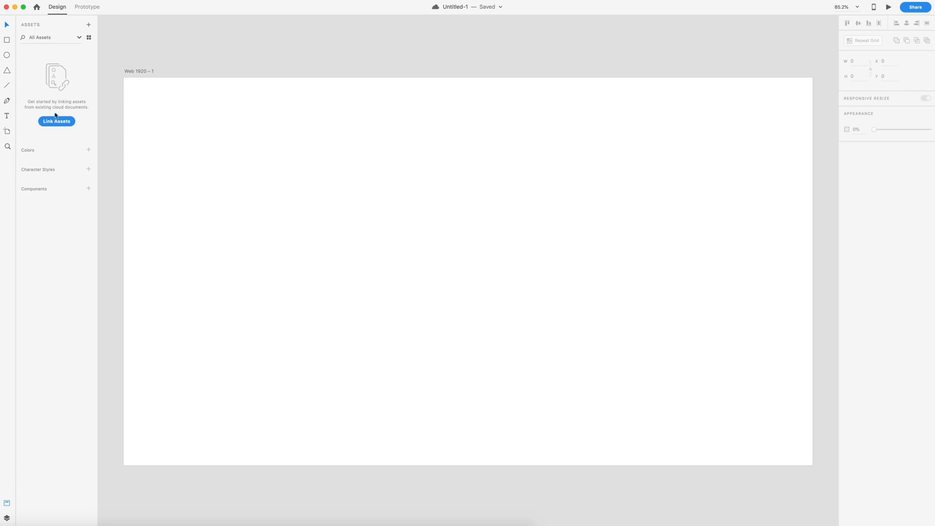
# - Add a Keys & Gamepad interaction sliding down to Outfits (Ease Out, 0.3 s), then return to Design
pyautogui.click(87, 6)
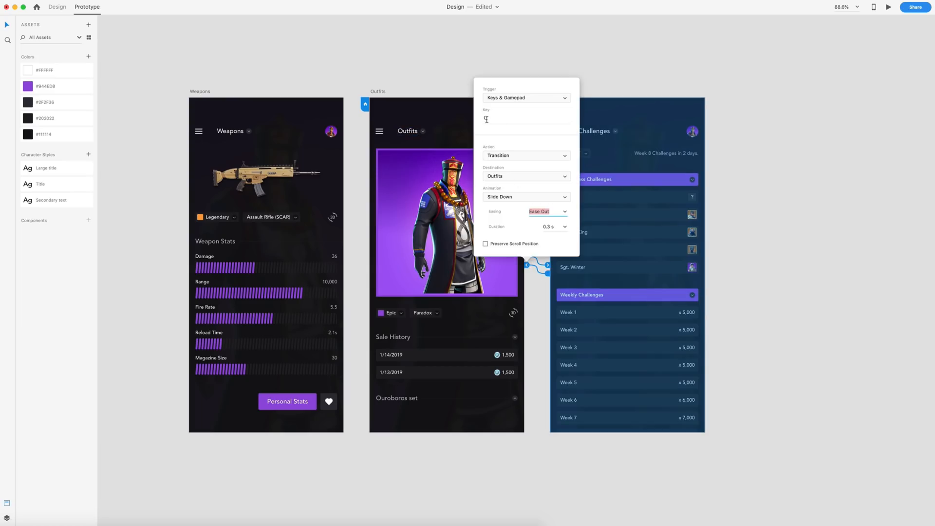
pyautogui.click(57, 6)
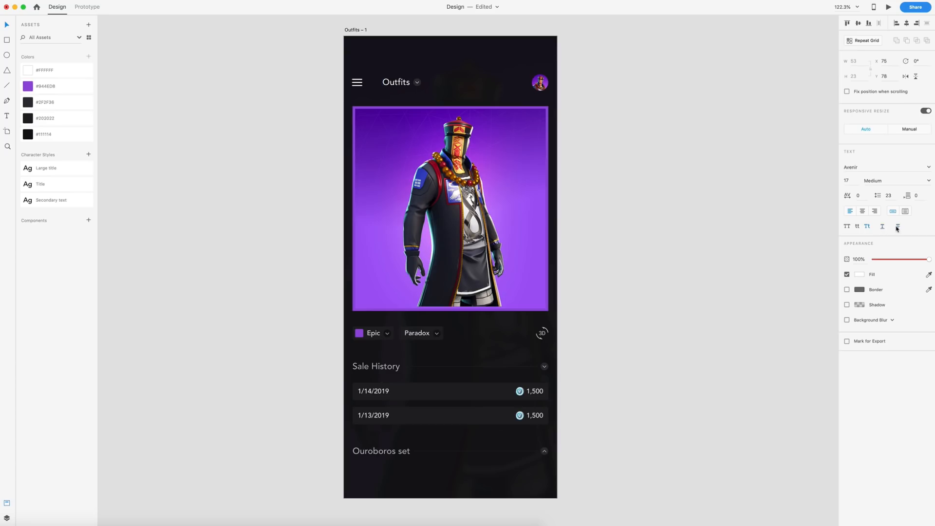